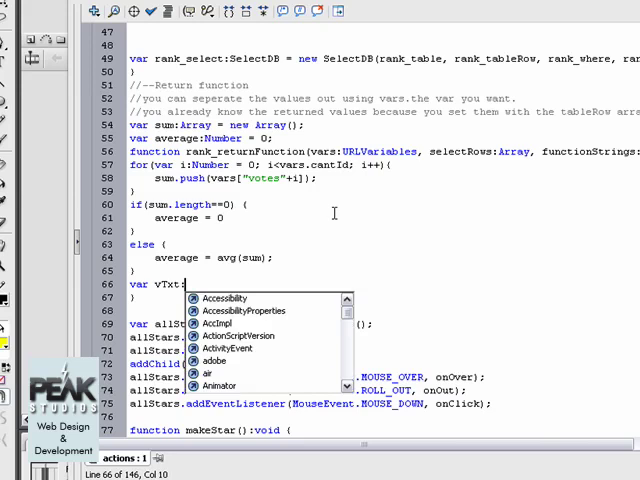
Declare vTxt:String, set to " Vote" when sum.length==1, else " Votes"
type("String;")
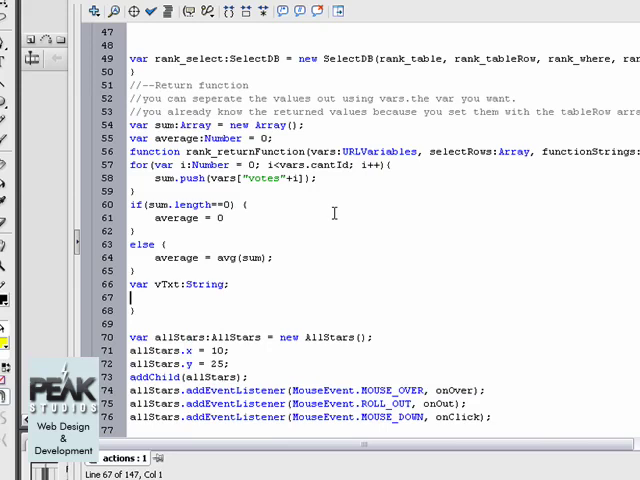
type("if(s")
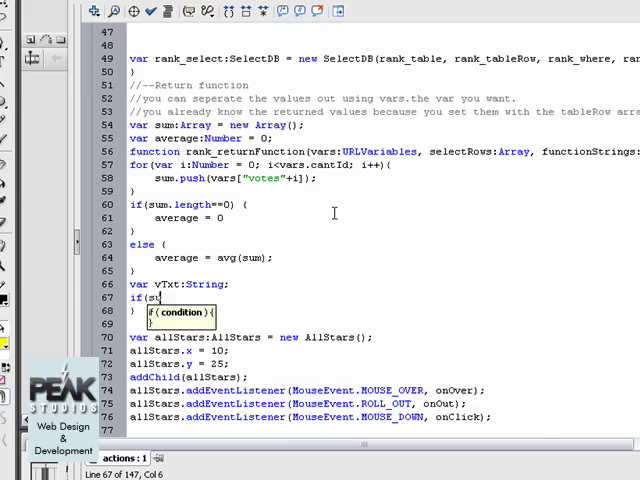
type("um.length")
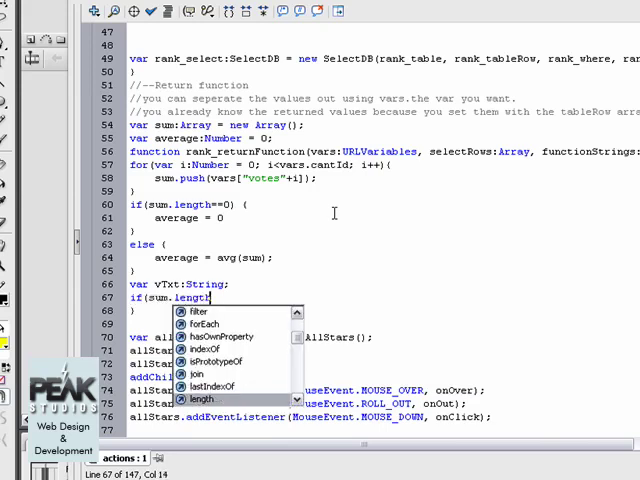
type("==1) {")
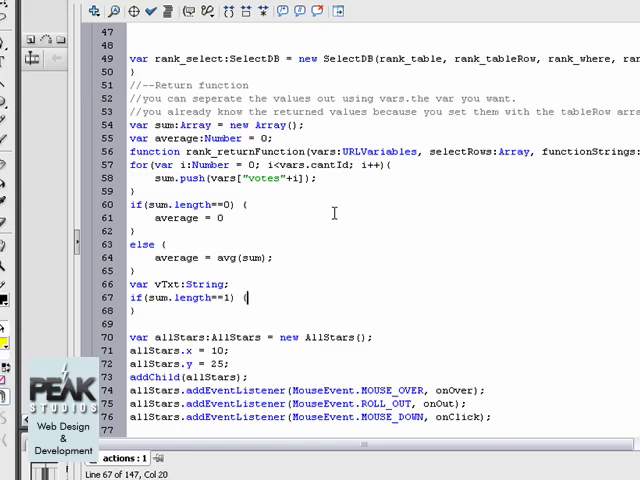
key("enter")
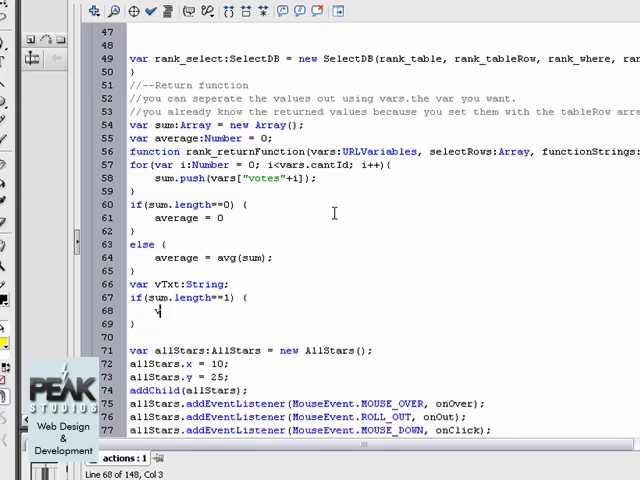
type("vTxt = \" Vote\";")
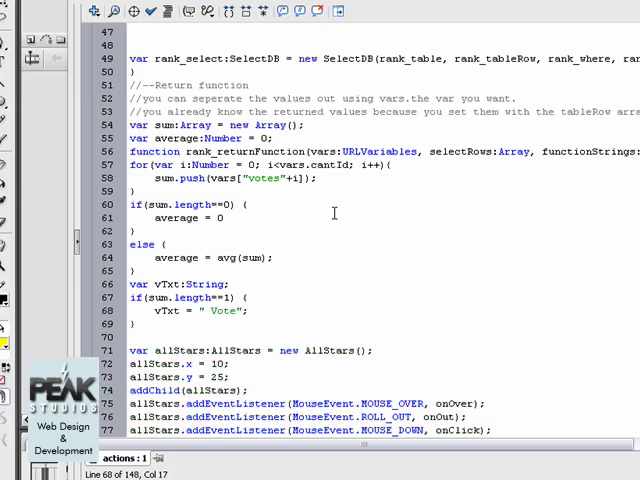
type("else {")
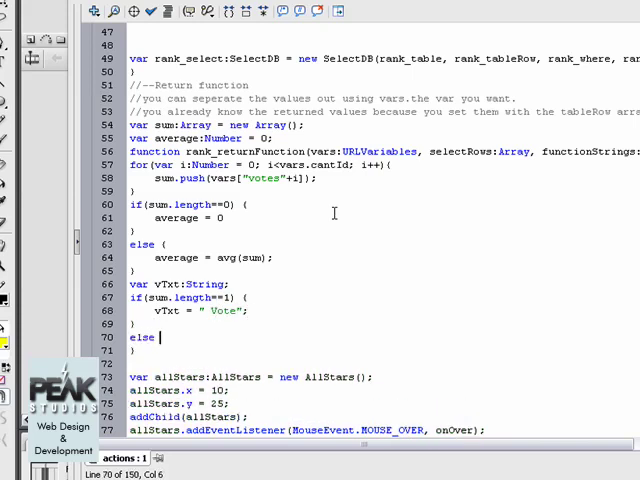
type("vTxt = \"")
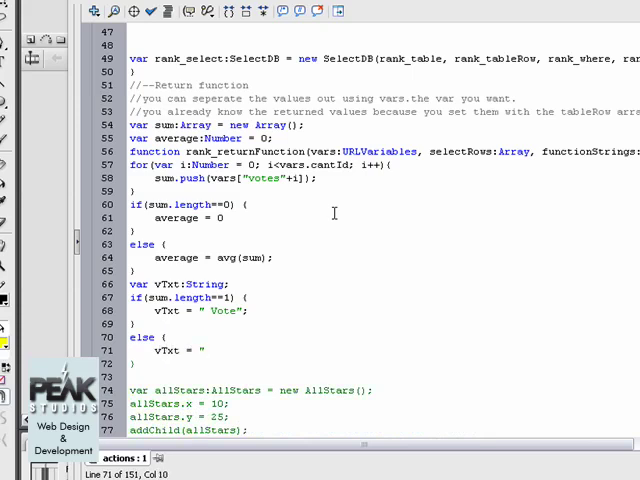
type("Votes\";")
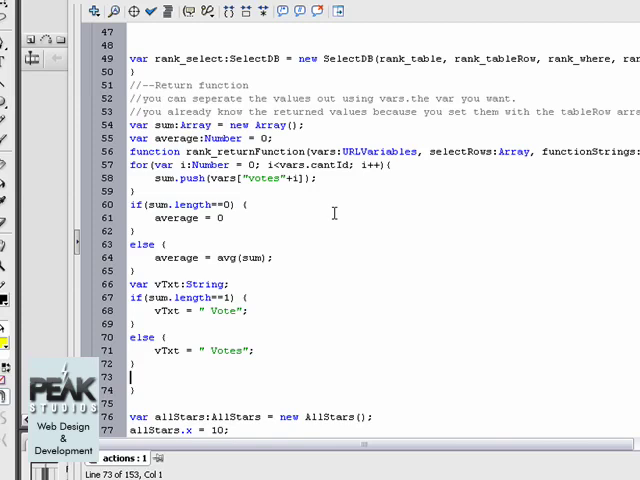
Declare the votes TextField at 25,40, width 75, with text String(sum.length)+vTxt
type("var")
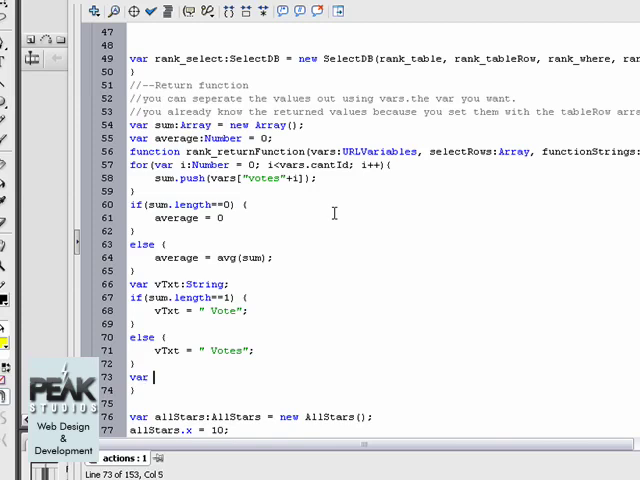
type("votes")
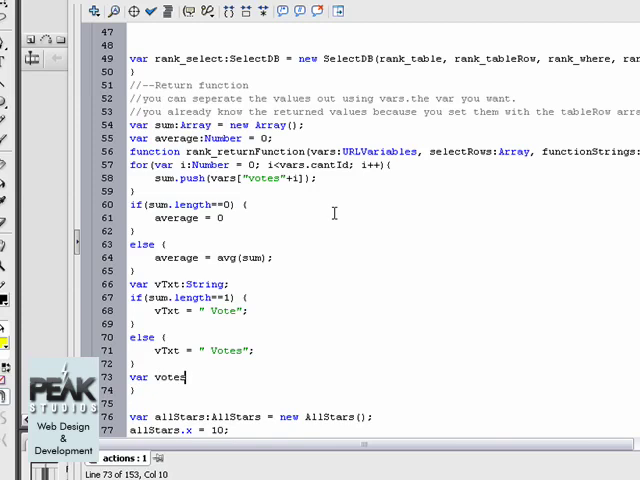
type("S")
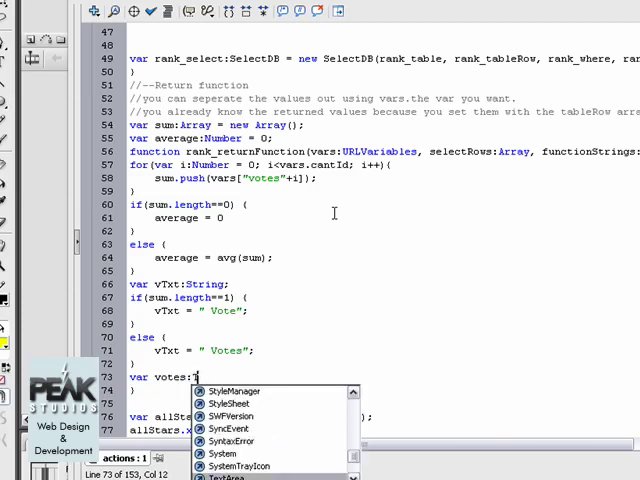
type("TextField();")
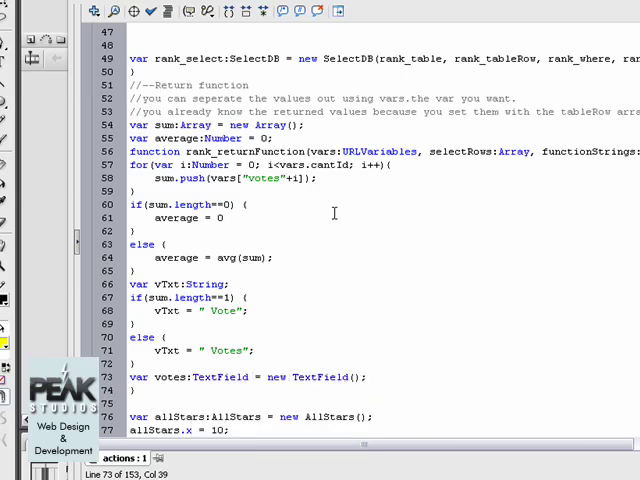
key("enter")
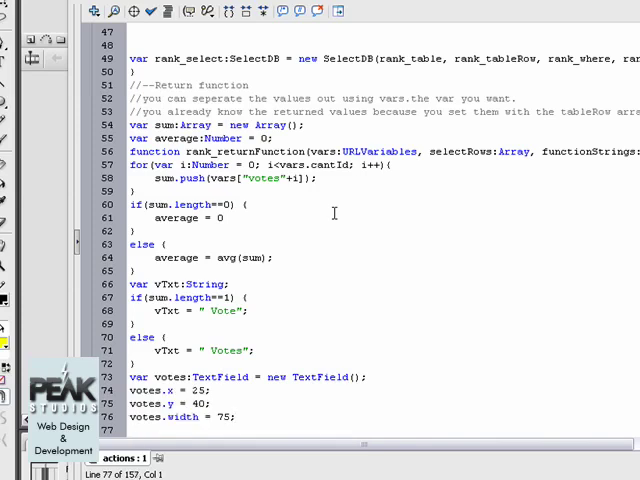
type("vote")
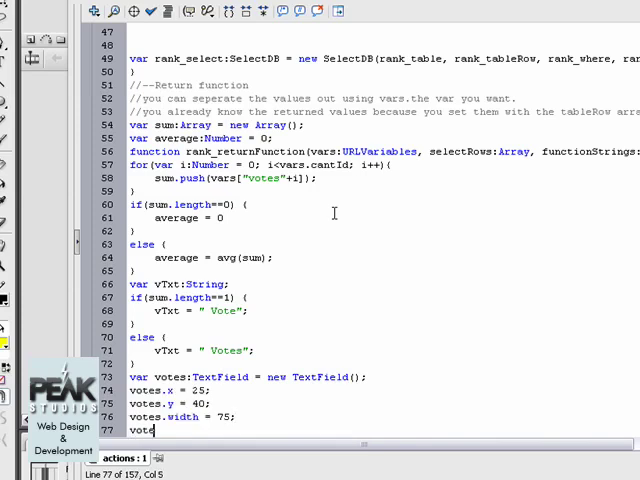
type("s.text = s")
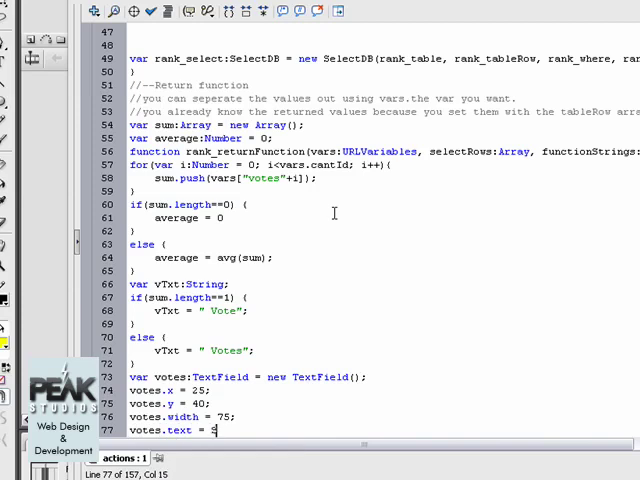
type("String(")
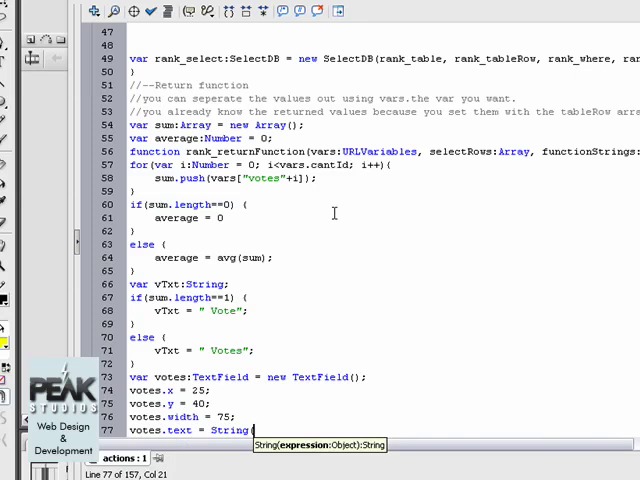
type("sum.length)+vTxt;")
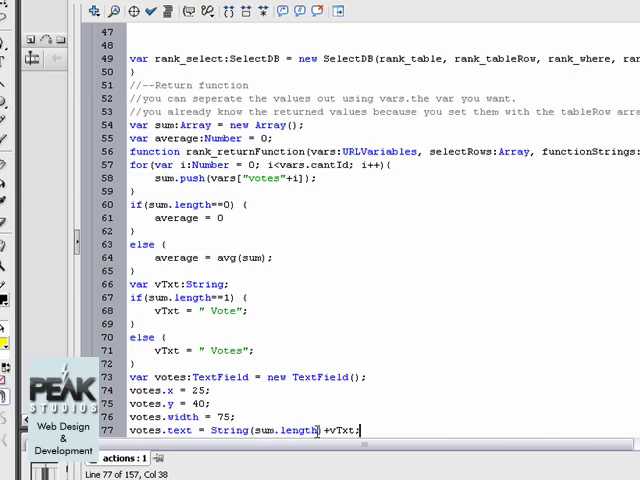
double_click(285, 430)
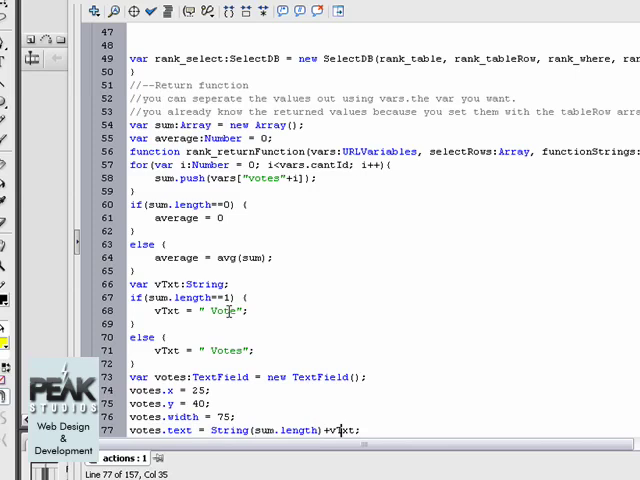
scroll("down", 3)
type("add")
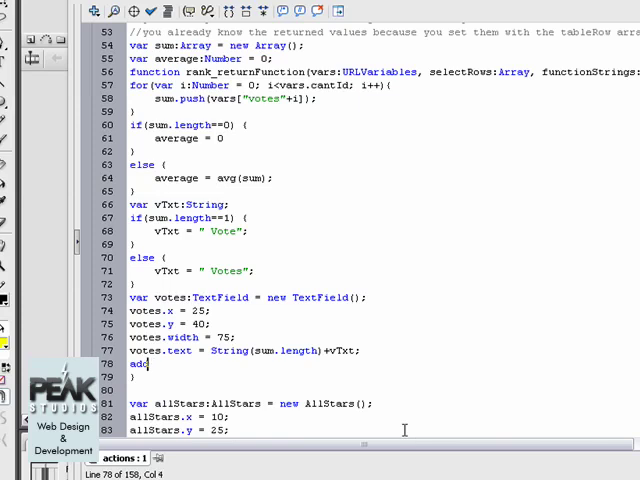
Add addChild(votes); and makeStar(); before rank_returnFunction's closing brace
type("Child(votes")
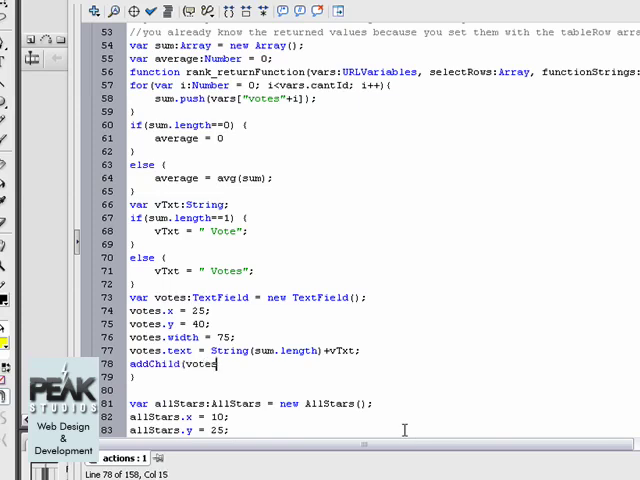
type(");")
type("make")
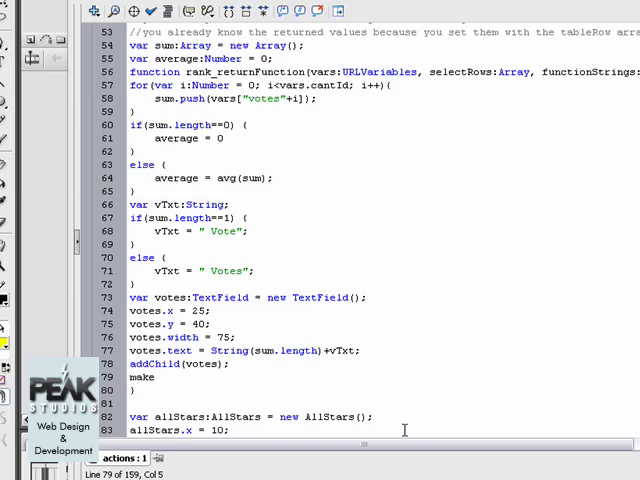
type("Star();")
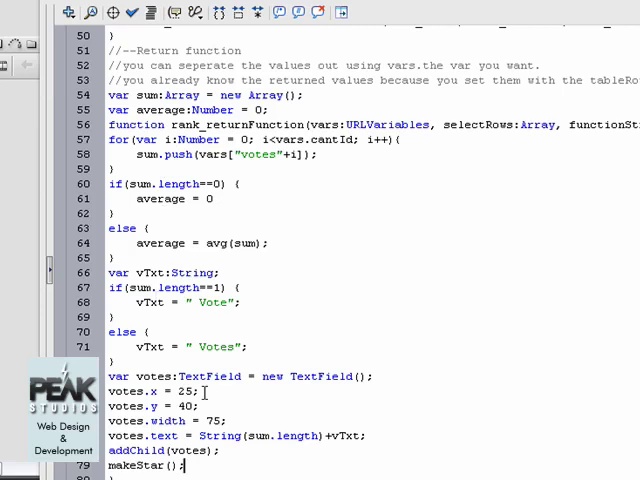
scroll("down", 3)
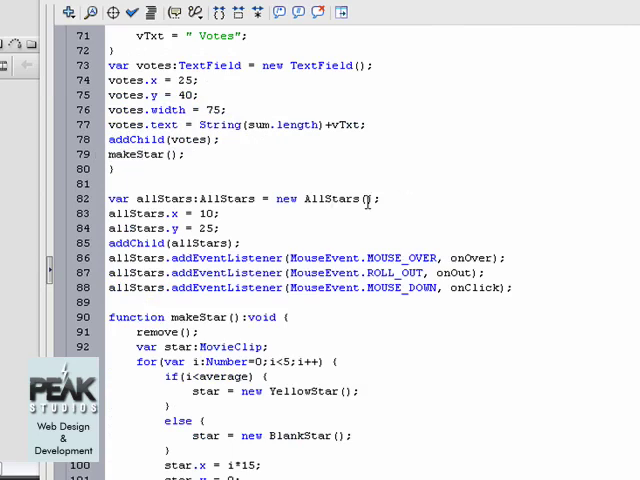
left_click(138, 154)
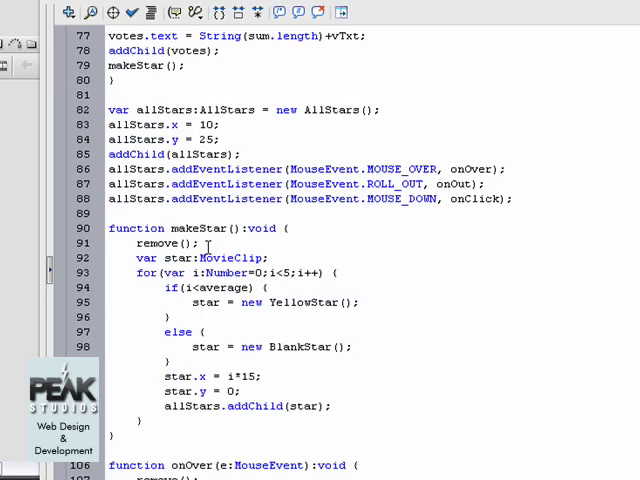
scroll("down", 3)
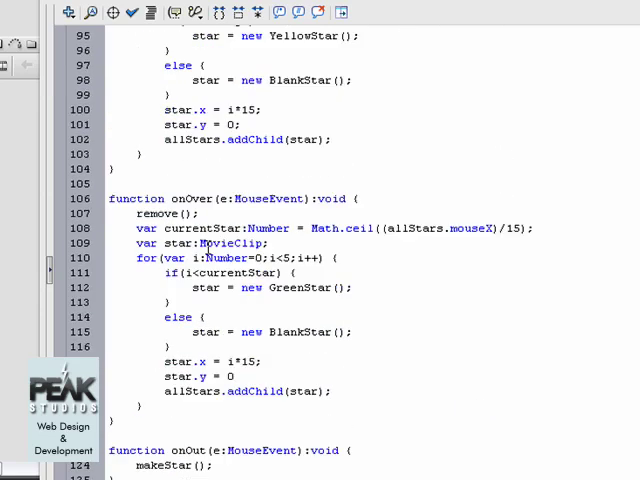
scroll("down", 3)
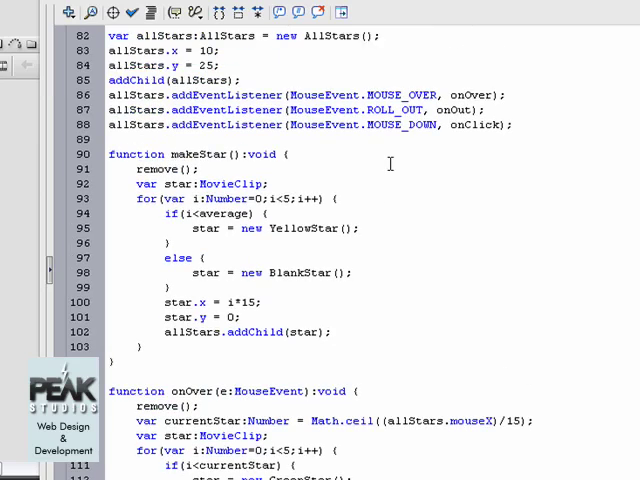
mouse_move(463, 93)
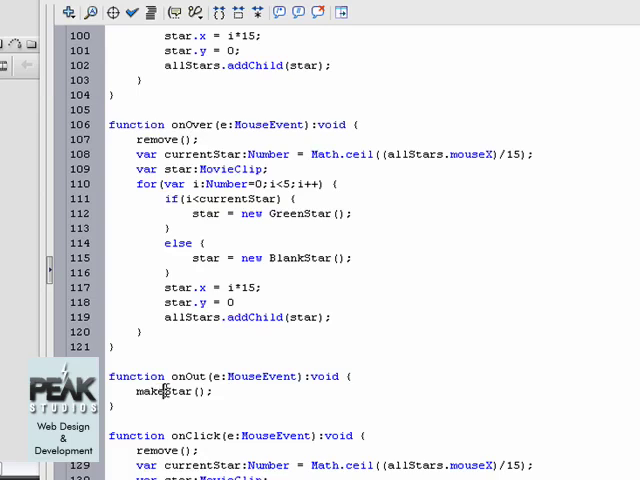
scroll("down", 3)
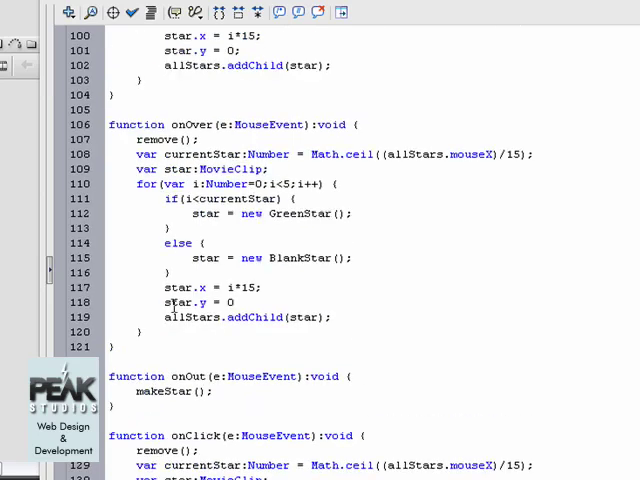
scroll("down", 3)
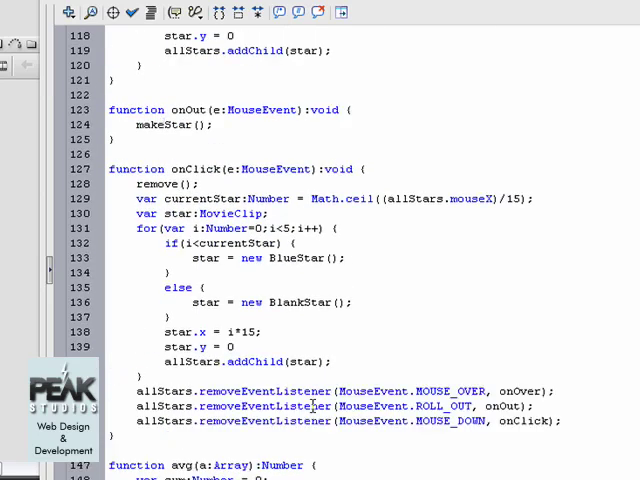
left_click(164, 124)
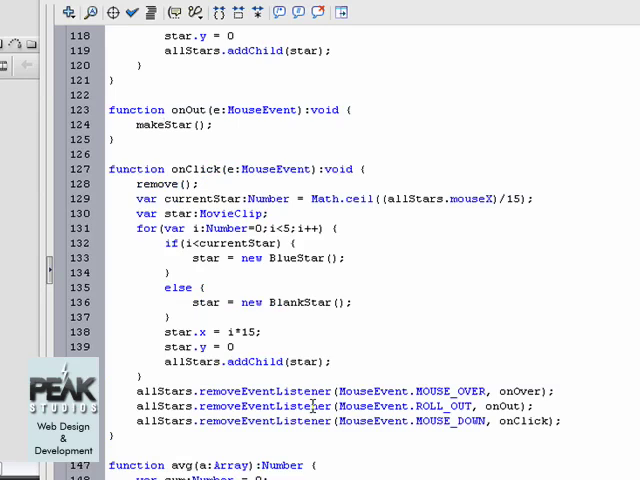
left_click(162, 124)
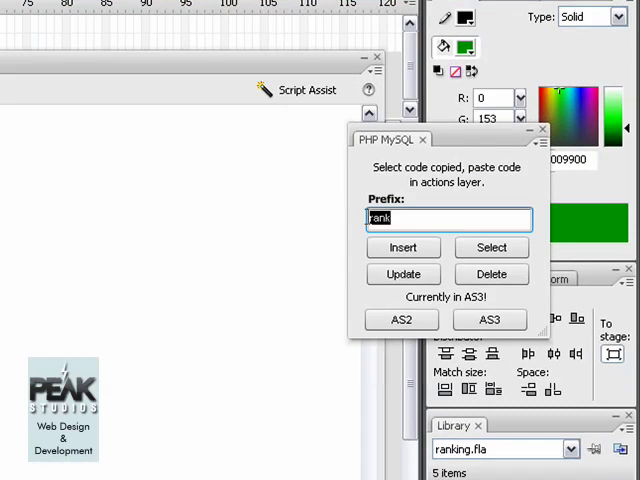
Generate insert code with prefix 'voted' and paste it below the onClick handler
type("voted")
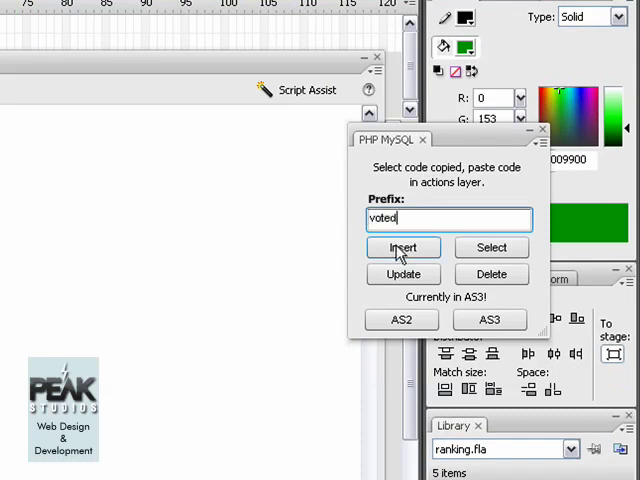
left_click(402, 247)
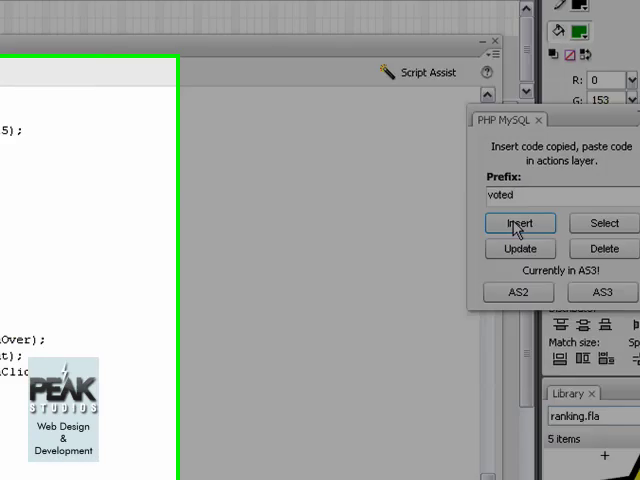
left_click(519, 223)
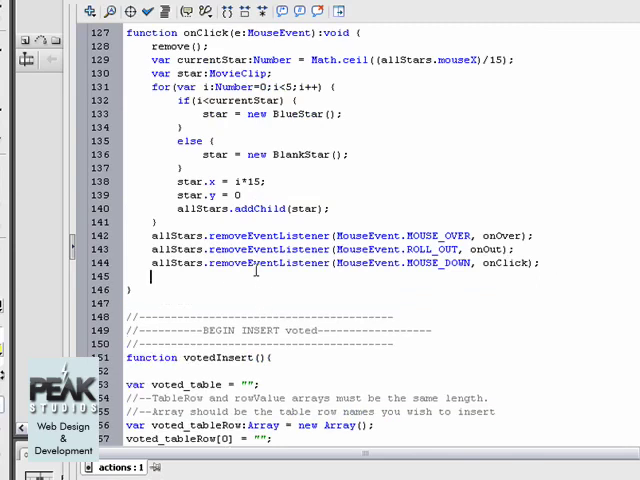
Call votedInsert(currentStar) in onClick, with a vote:Number parameter and table "ranking_system"
type("vot")
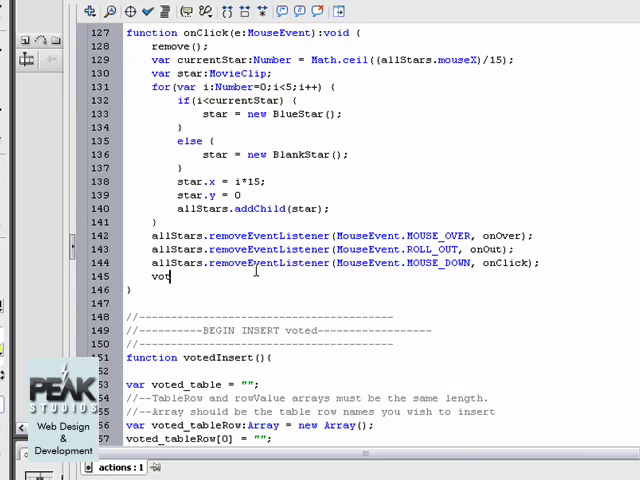
type("edInsert(")
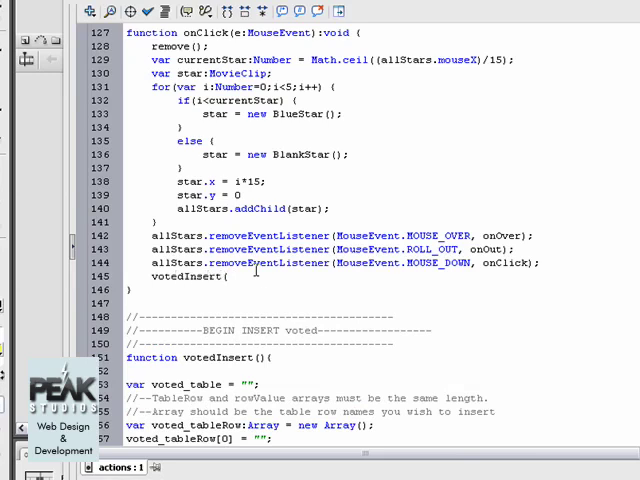
type("curr")
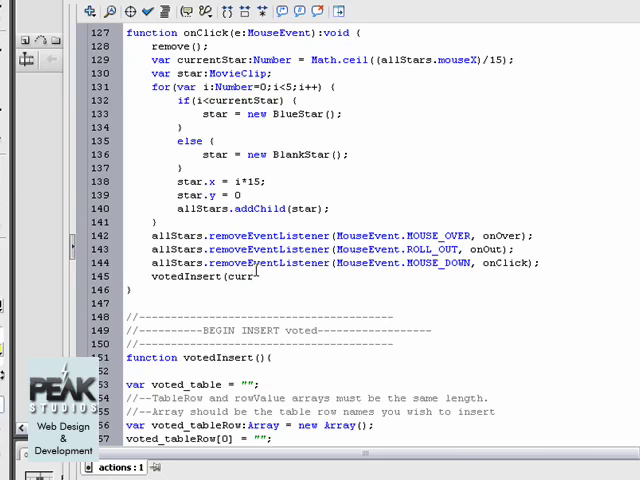
type("entStar);")
left_click(193, 384)
type("ranking_system")
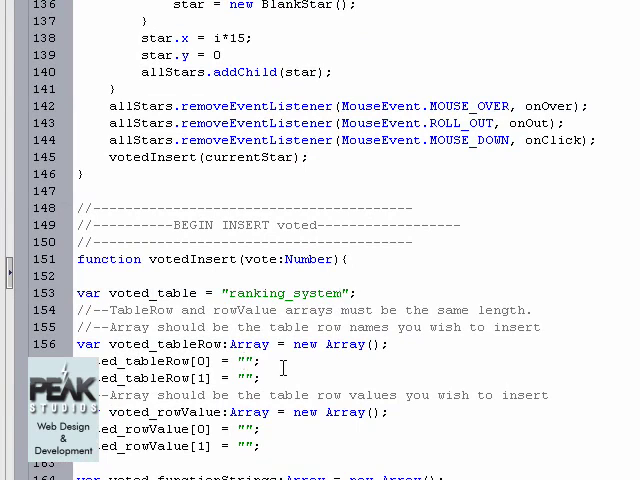
Set voted_tableRow to "page" and "vote", and voted_rowValue to curUrl and vote
type("page")
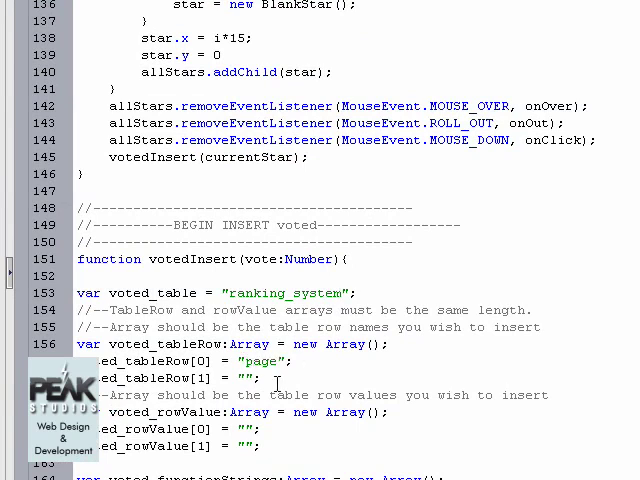
type("vote")
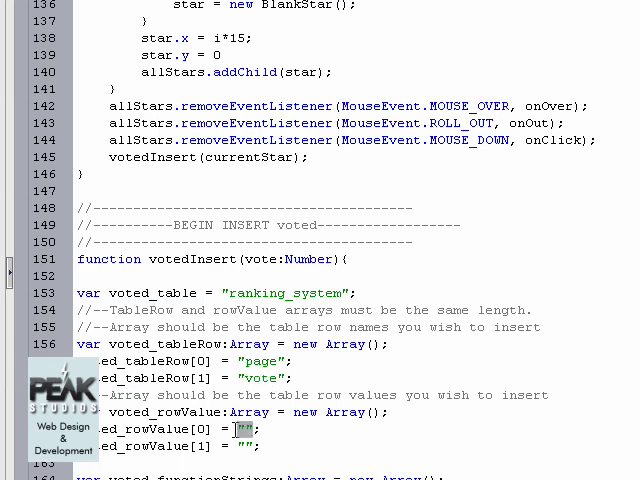
type("curUrl")
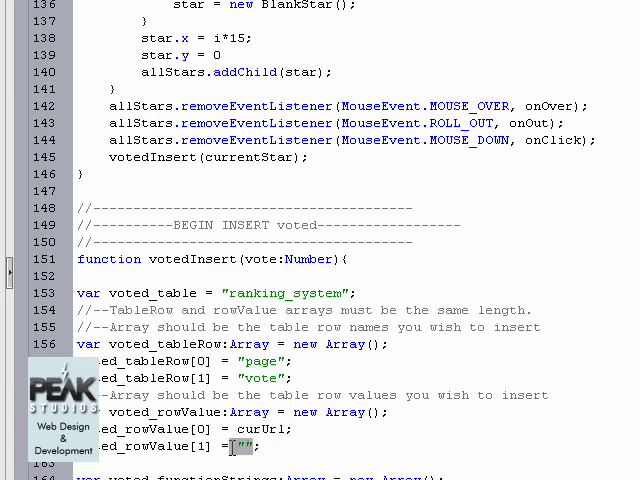
type("vote")
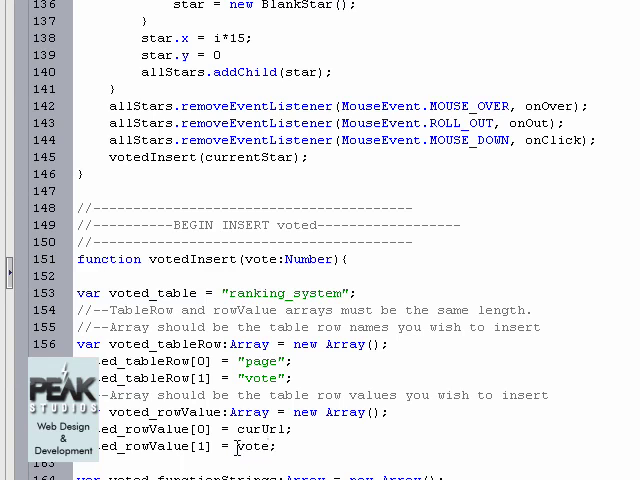
scroll("down", 3)
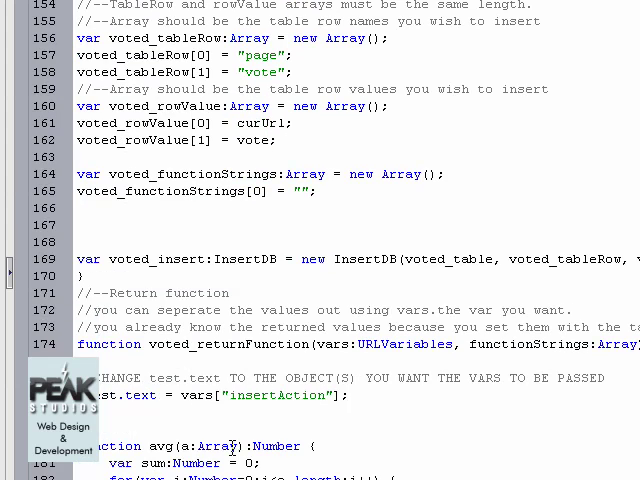
left_click(272, 140)
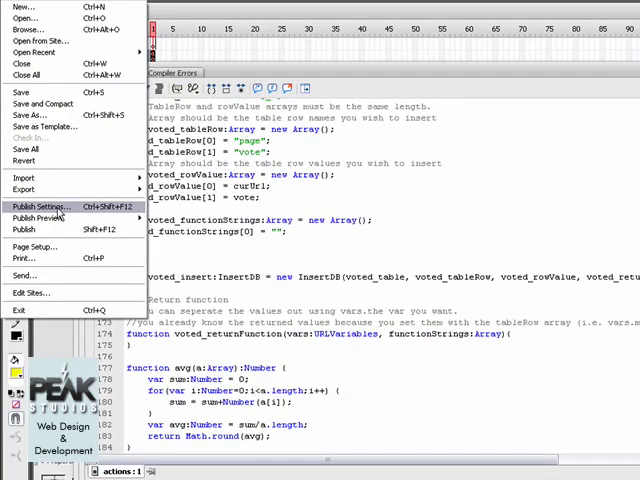
Import the PeakStudiosPhpAS3.xml profile into the Publish Settings
left_click(41, 206)
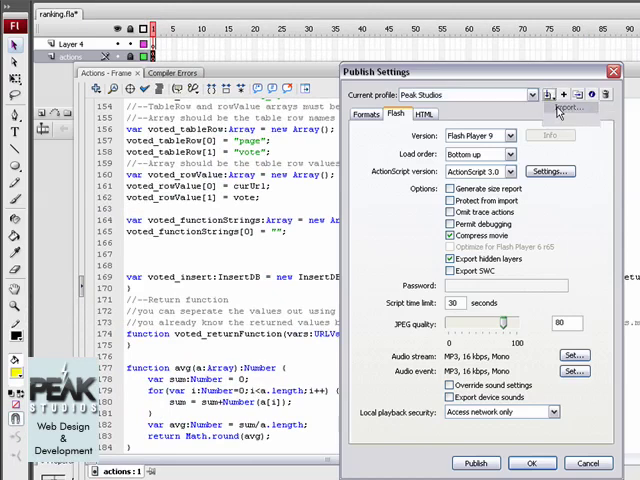
left_click(549, 94)
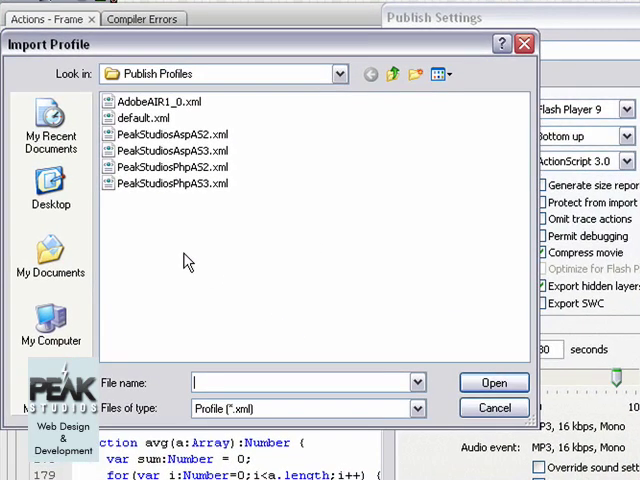
left_click(171, 183)
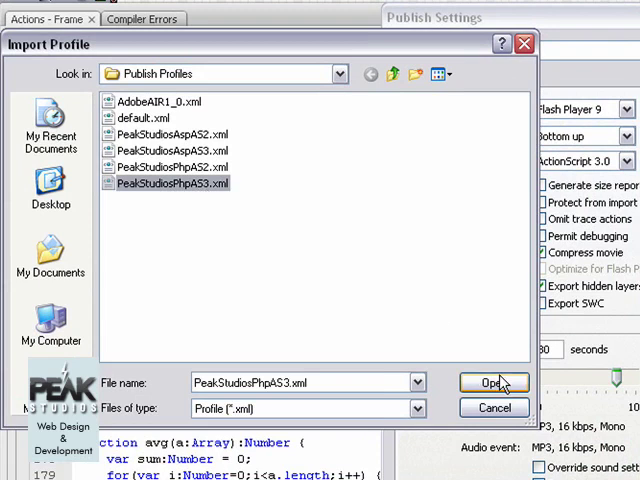
left_click(491, 382)
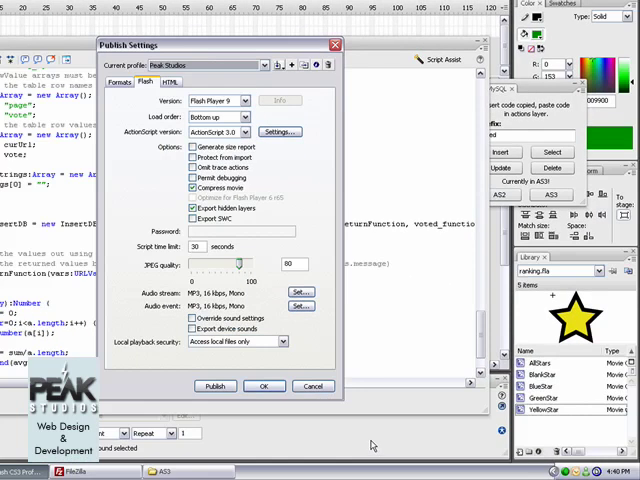
Publish ranking.swf and ranking.html, then close the Publish Settings dialog
left_click(215, 386)
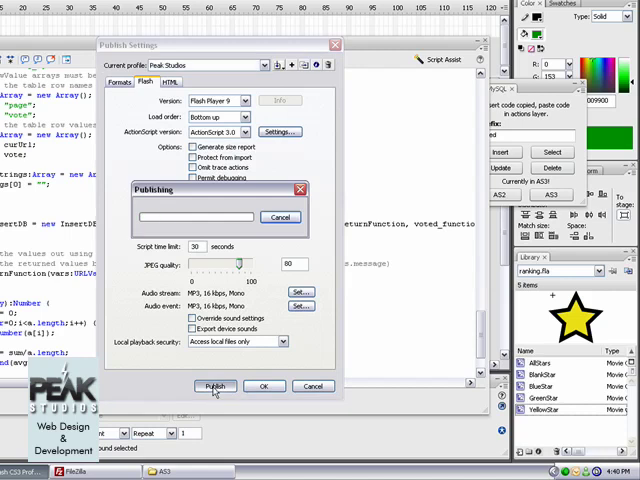
left_click(216, 386)
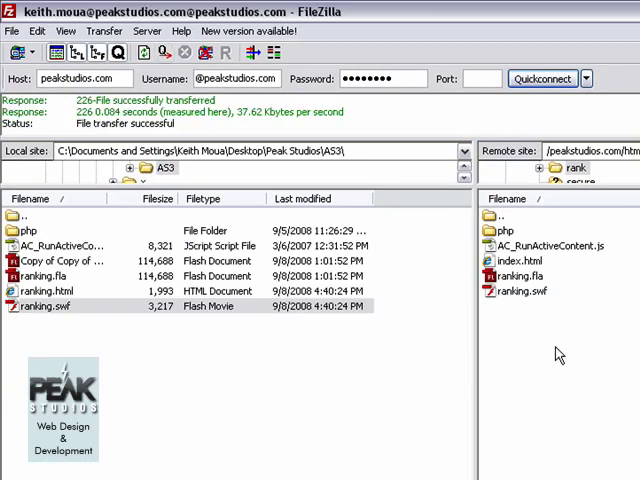
mouse_move(597, 324)
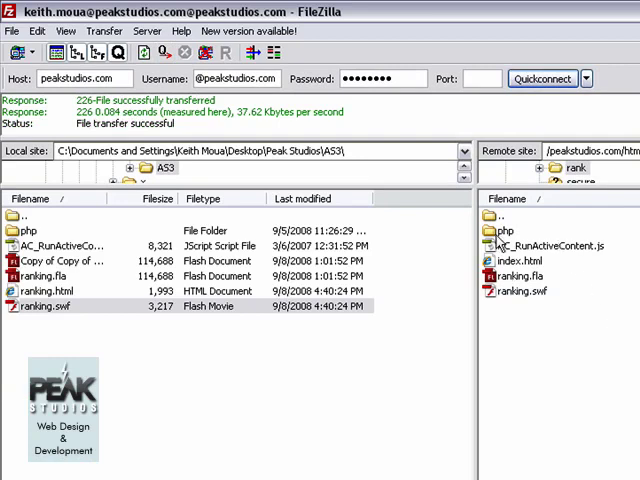
Upload ranking.swf from the local AS3 folder to the server's rank directory
left_click(505, 230)
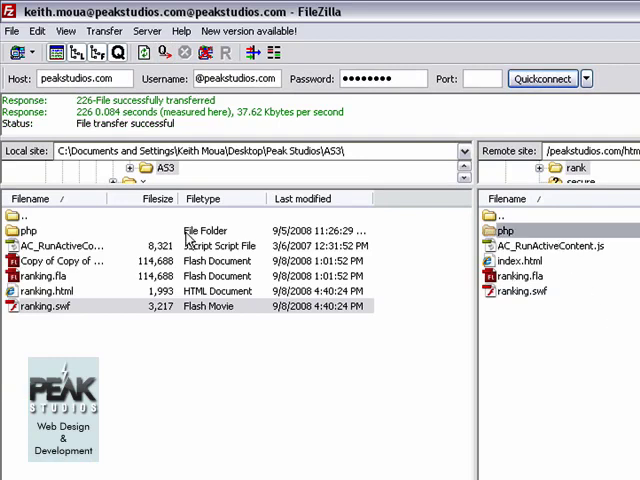
left_click(30, 230)
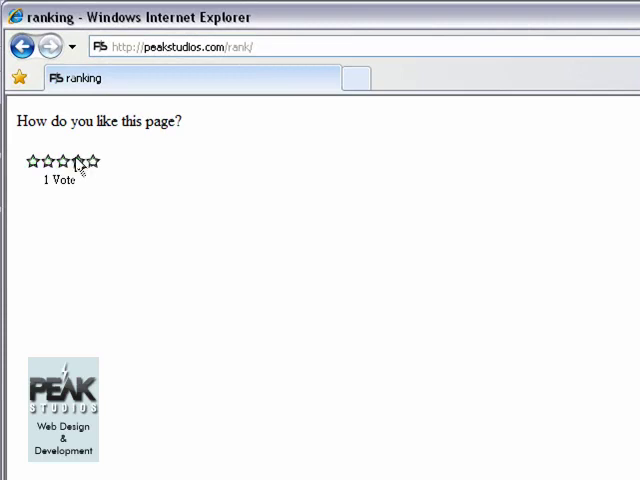
Vote three stars on peakstudios.com/rank/ in Internet Explorer
left_click(59, 161)
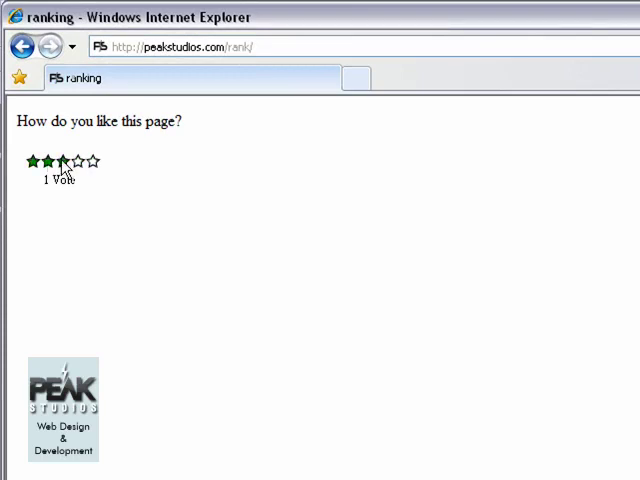